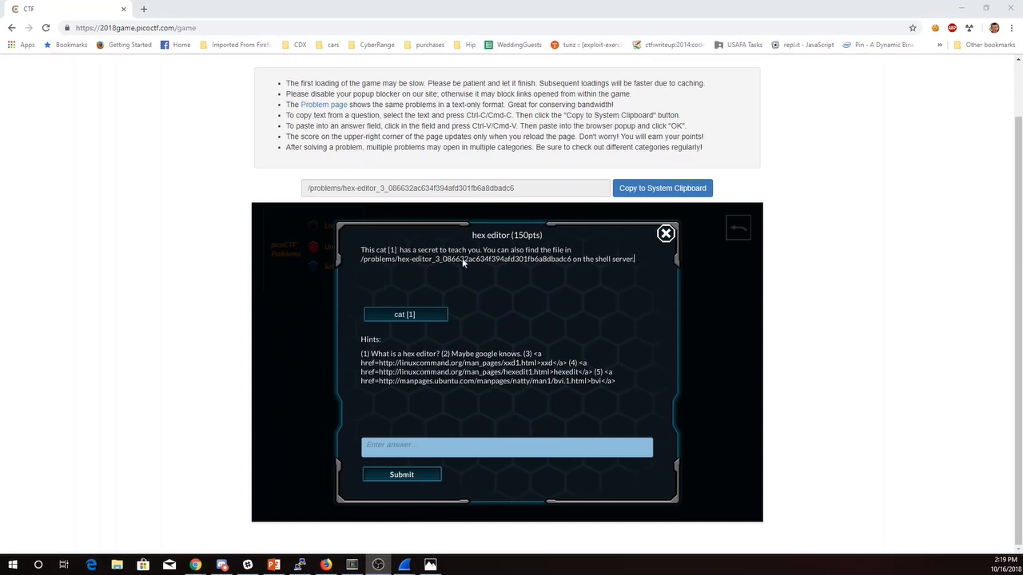
mouse_move(406, 362)
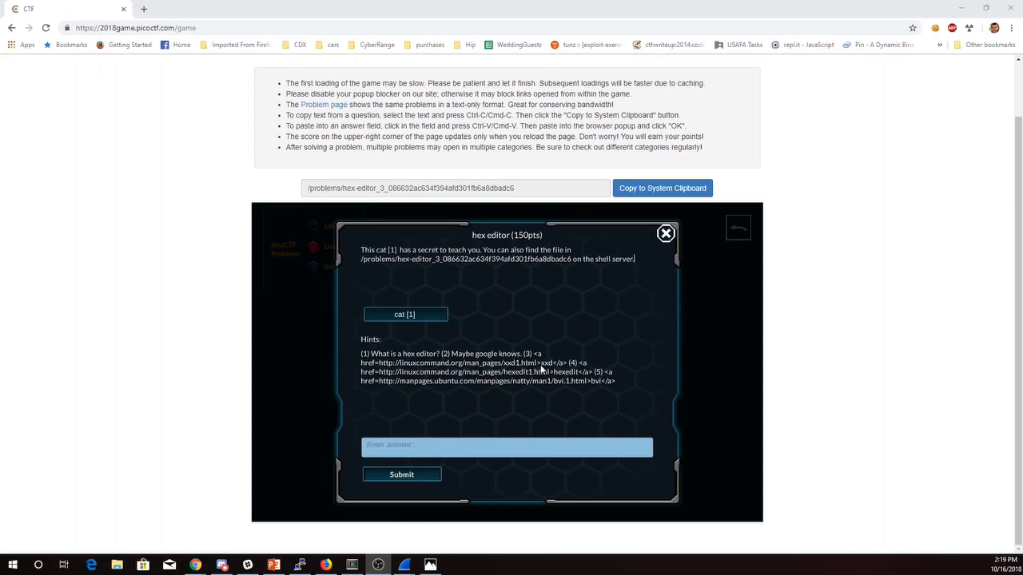
mouse_move(562, 390)
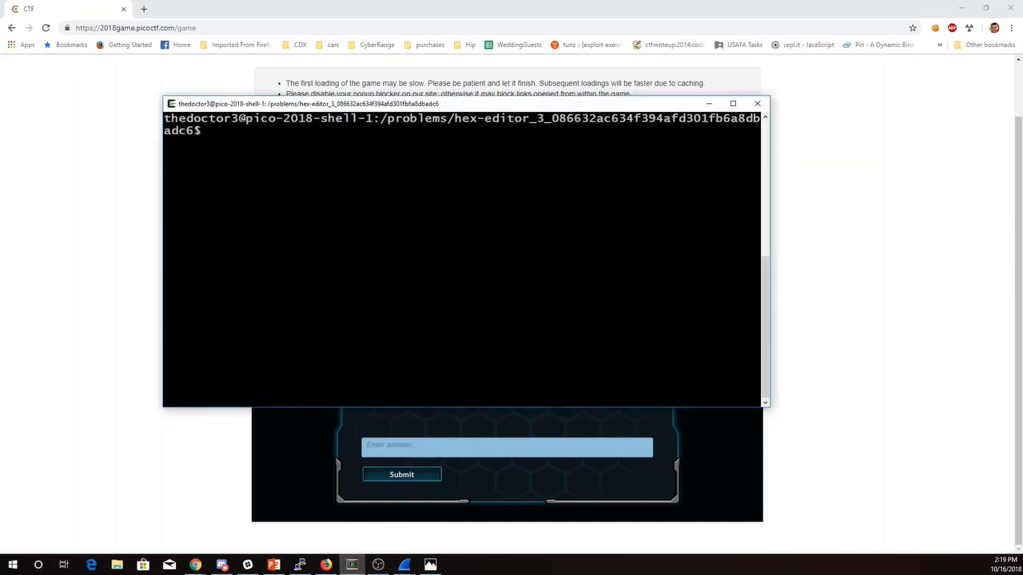
List the problem directory with ls and open hex_editor.jpg in bvi.
type("ls")
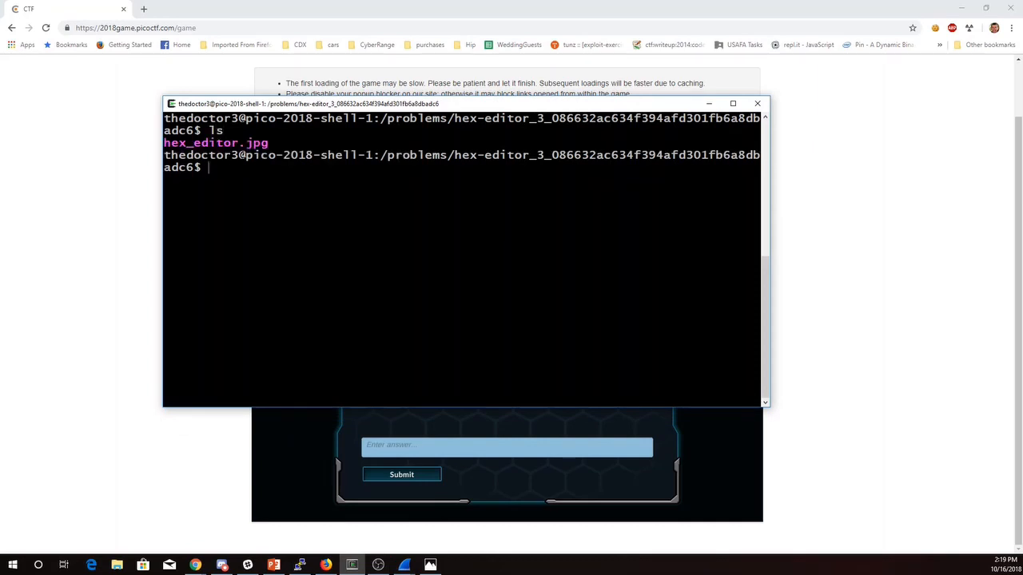
type("bvi")
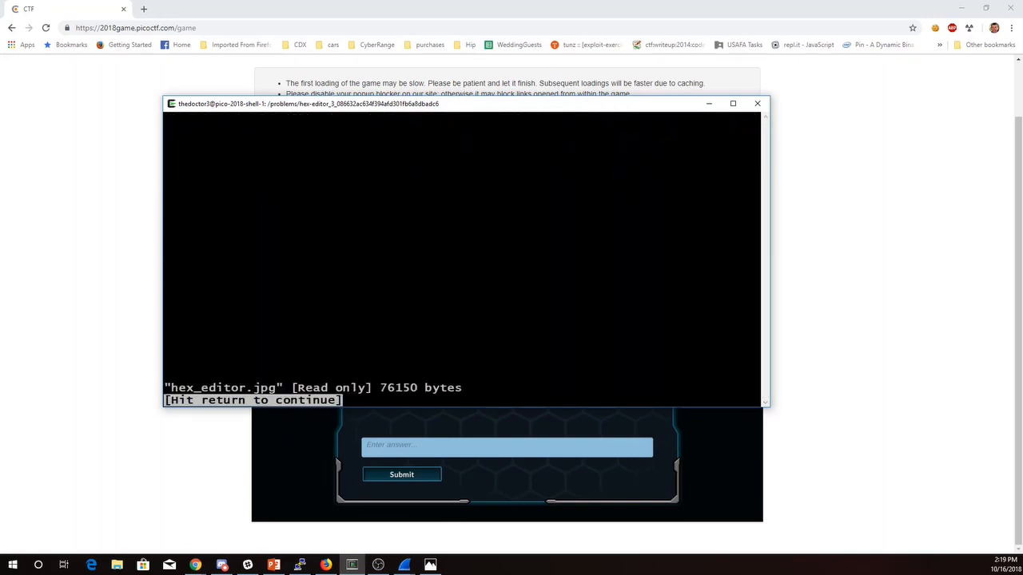
Dismiss the read-only notice and search the hex dump for 'pico'.
key("return")
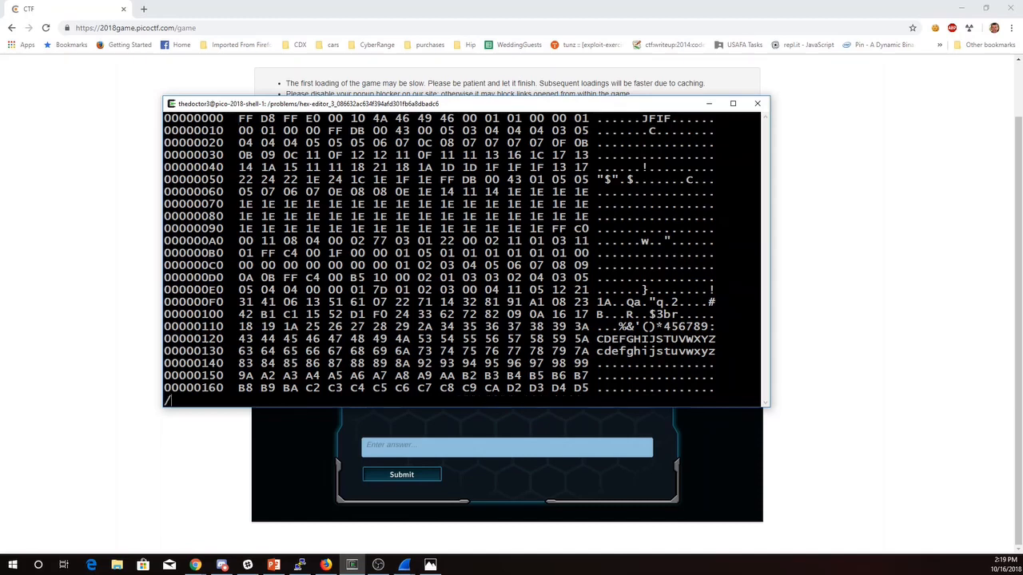
type("/pico")
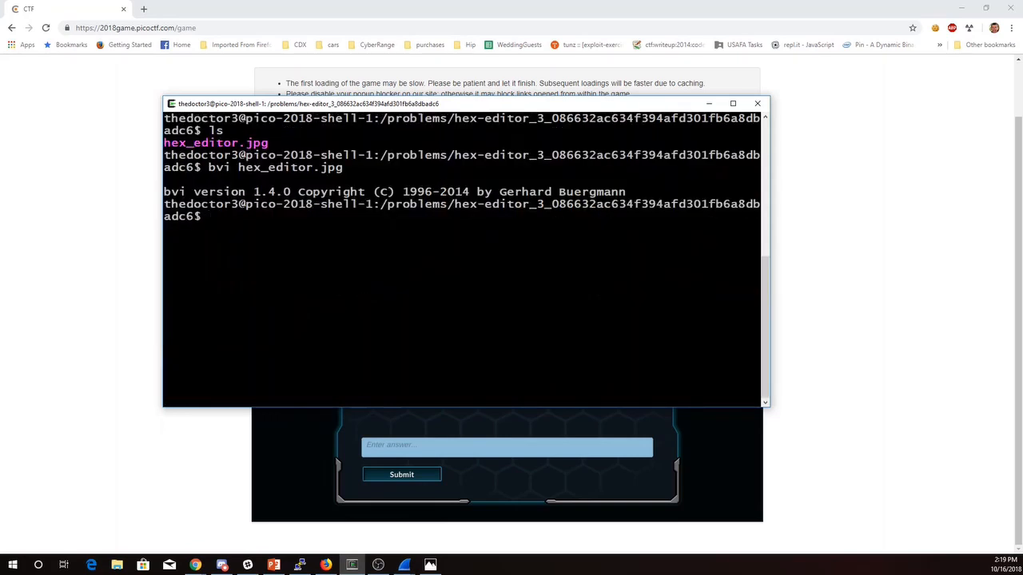
Run strings on hex_editor.jpg and select the picoCTF flag at the output's end.
type("string hex_editor.jpg")
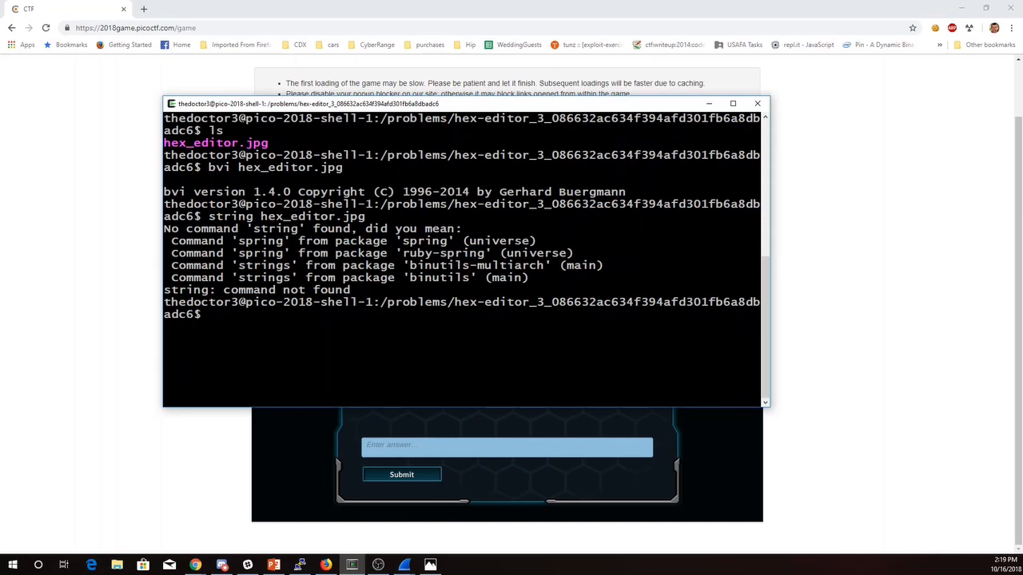
type("string hex_editor.jpg")
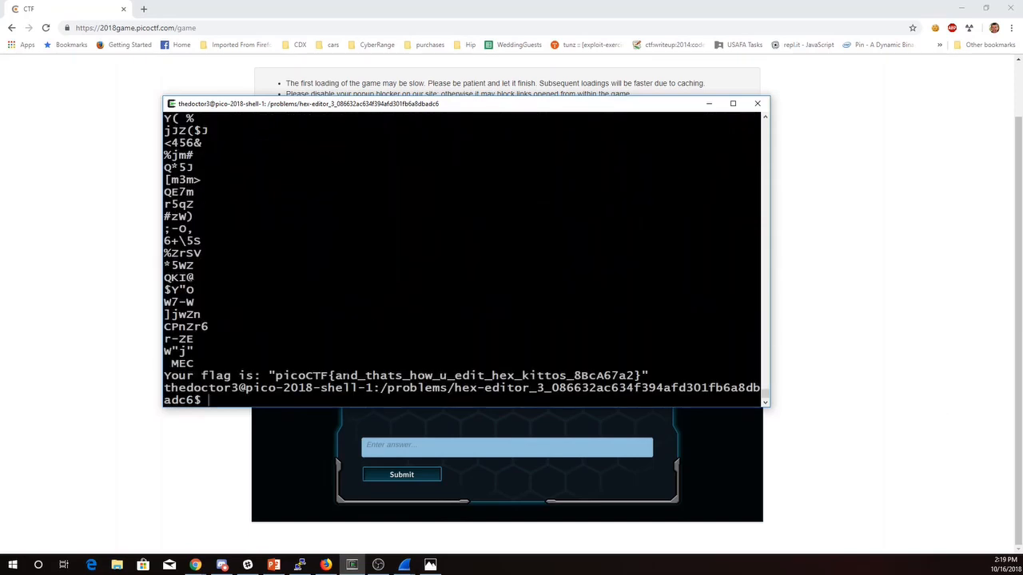
left_click_drag(275, 375, 499, 376)
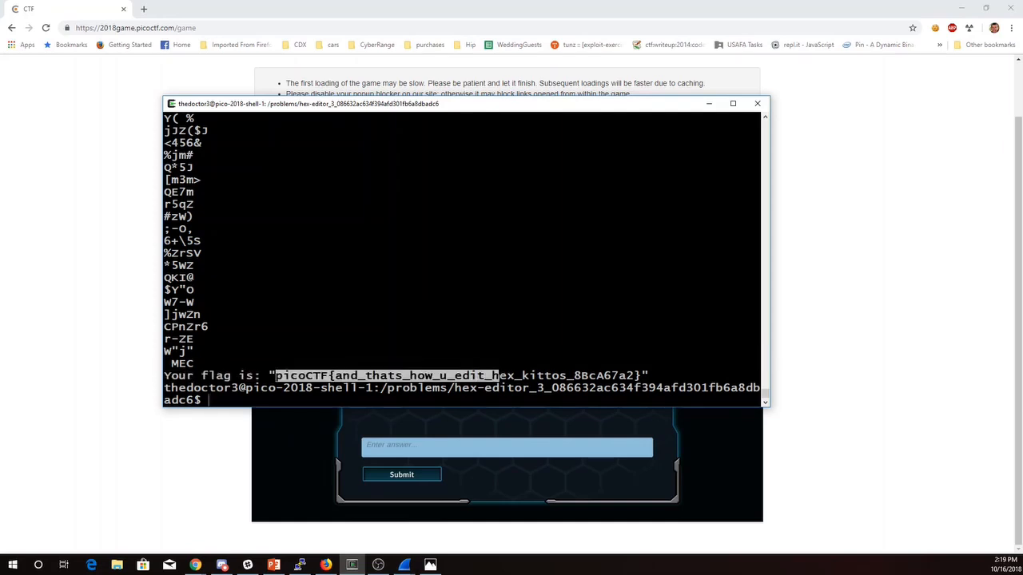